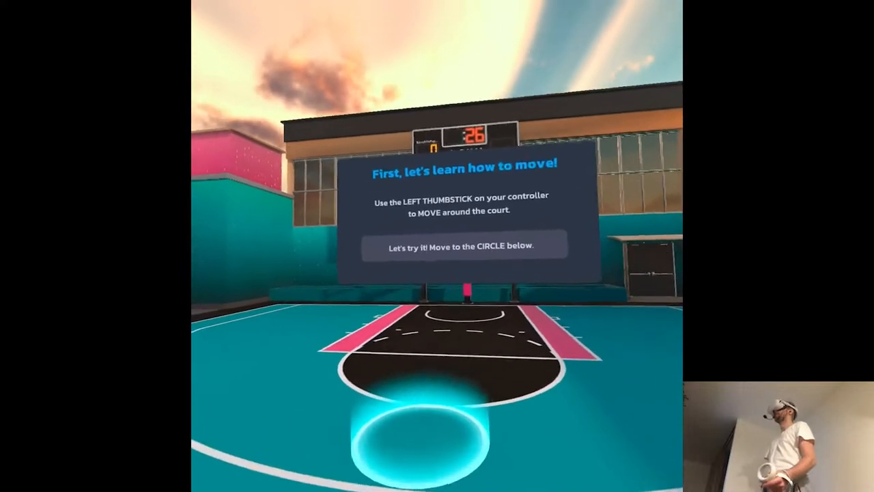
mouse_move(436, 246)
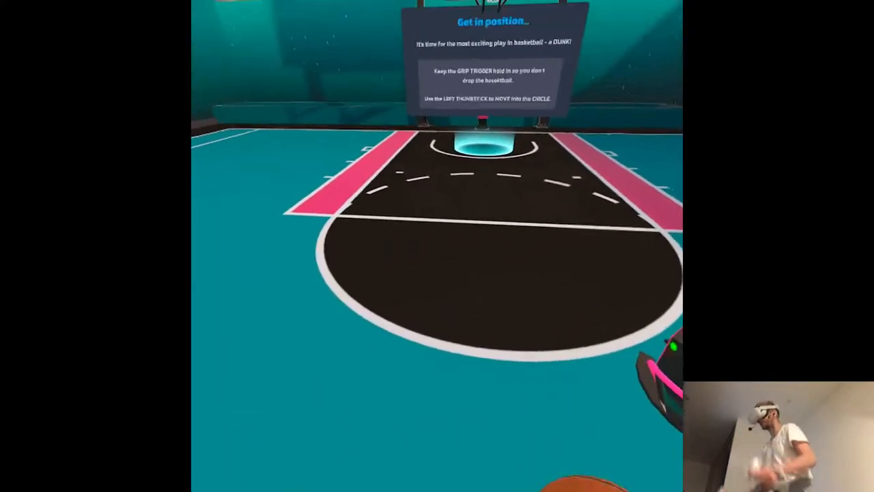
mouse_move(436, 246)
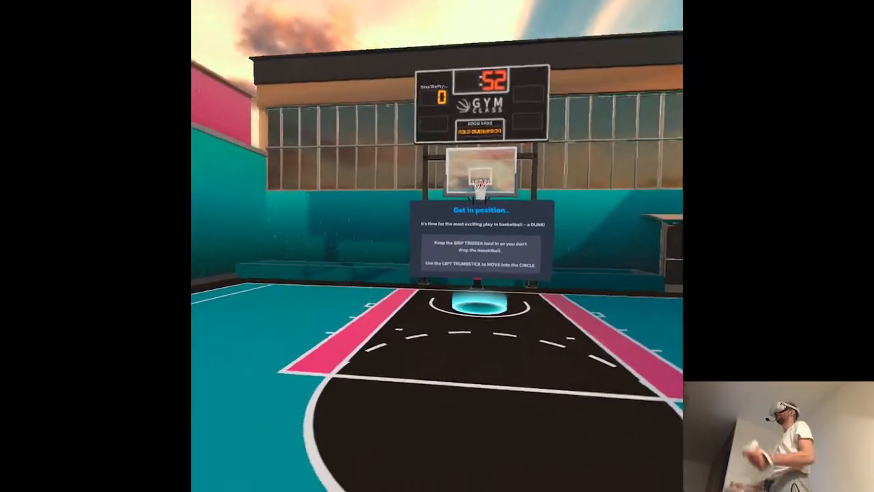